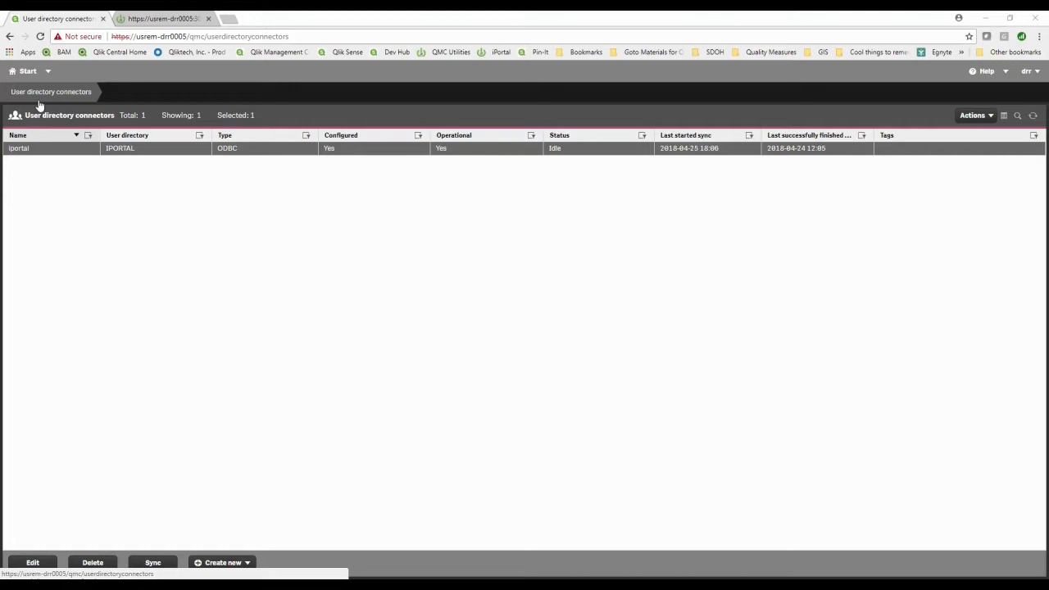
{"action": "mouse_move", "coordinate": [281, 315]}
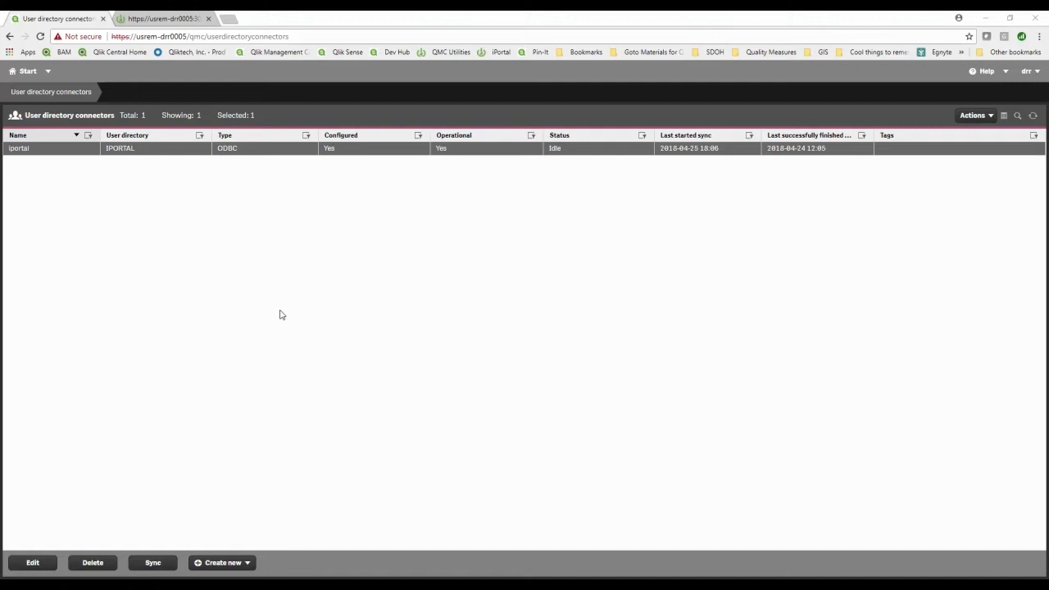
{"action": "mouse_move", "coordinate": [335, 315]}
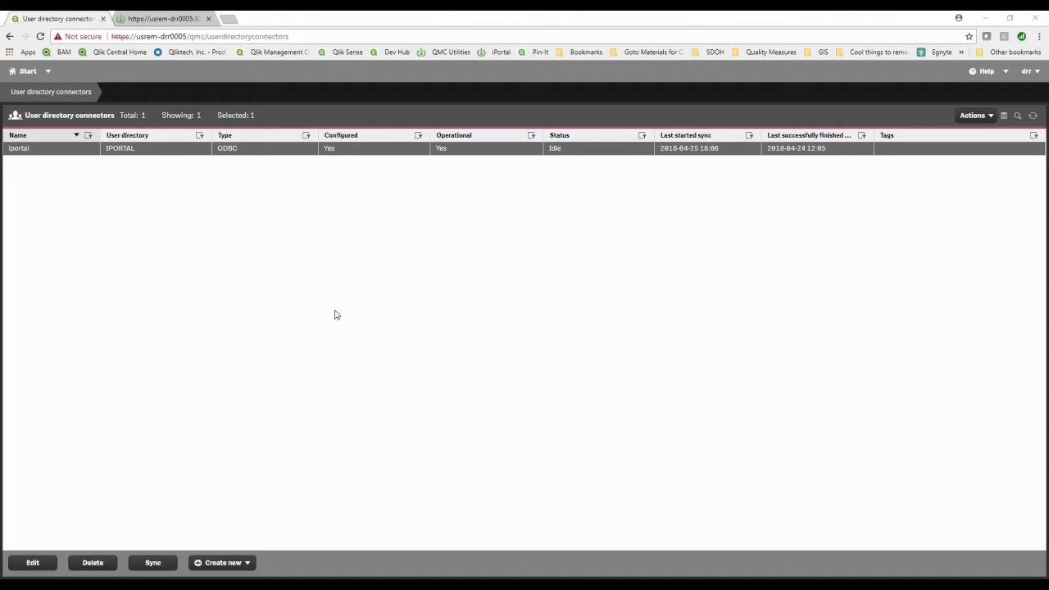
{"action": "mouse_move", "coordinate": [473, 341]}
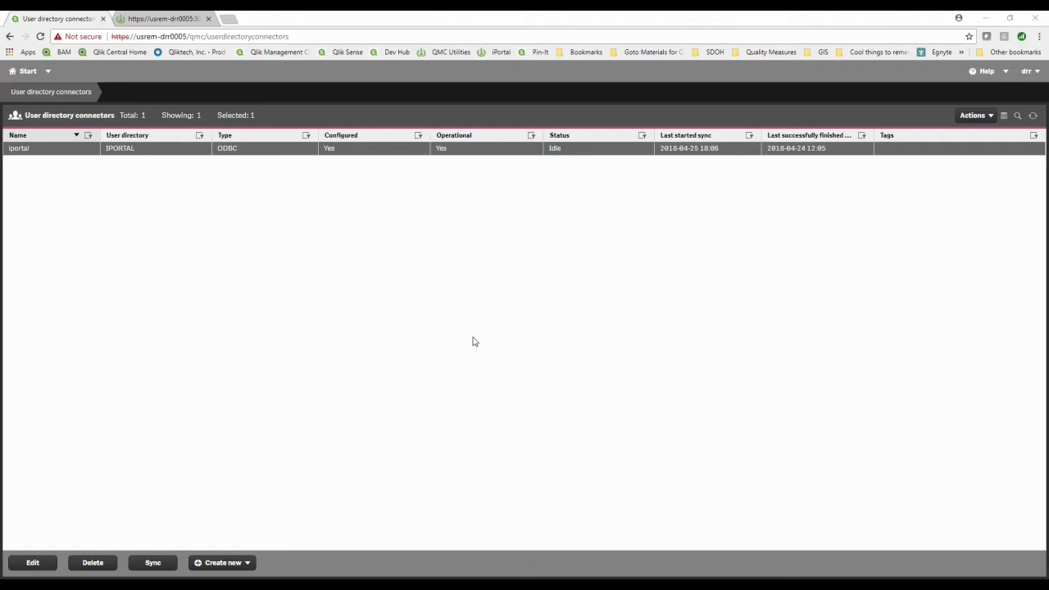
{"action": "mouse_move", "coordinate": [448, 348]}
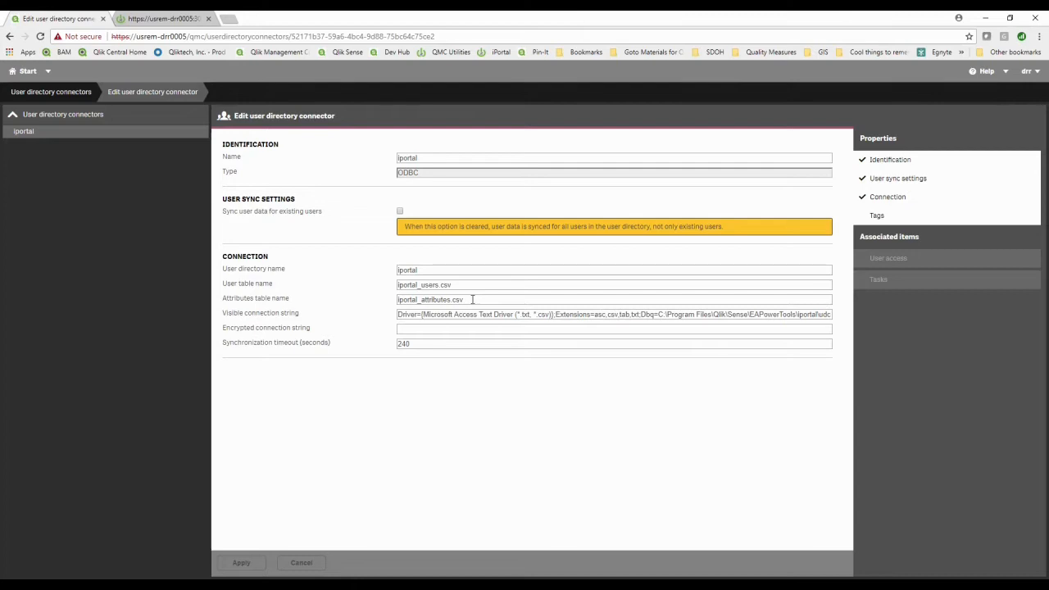
{"action": "mouse_move", "coordinate": [468, 297]}
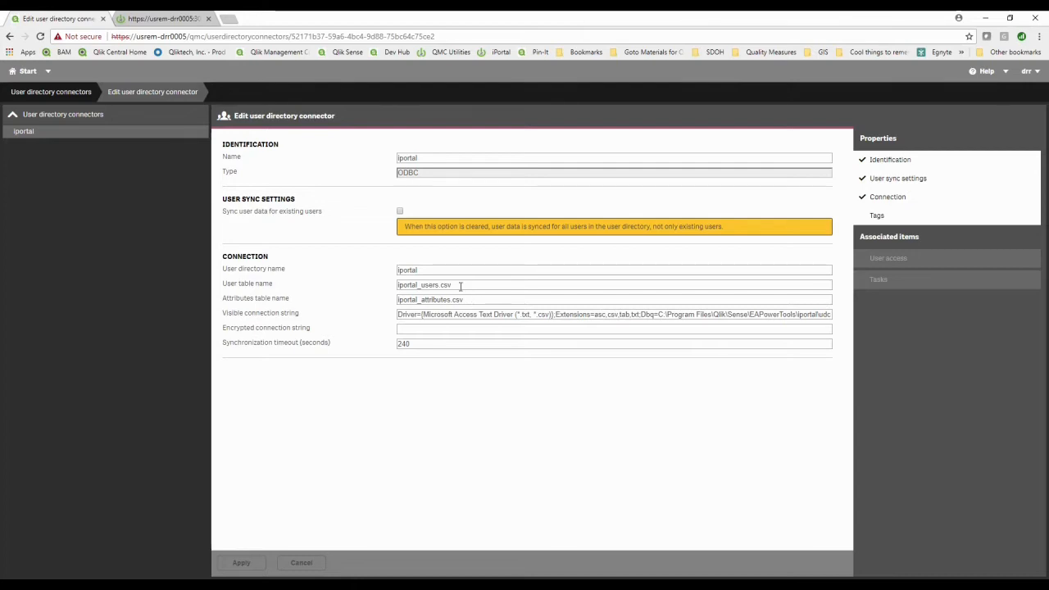
{"action": "double_click", "coordinate": [423, 284]}
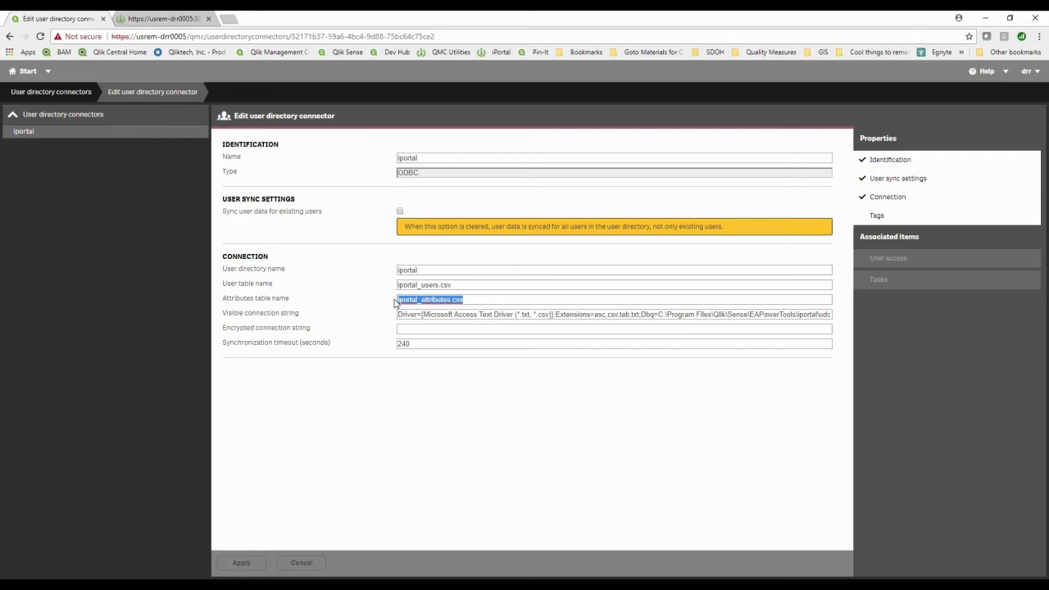
{"action": "mouse_move", "coordinate": [610, 421]}
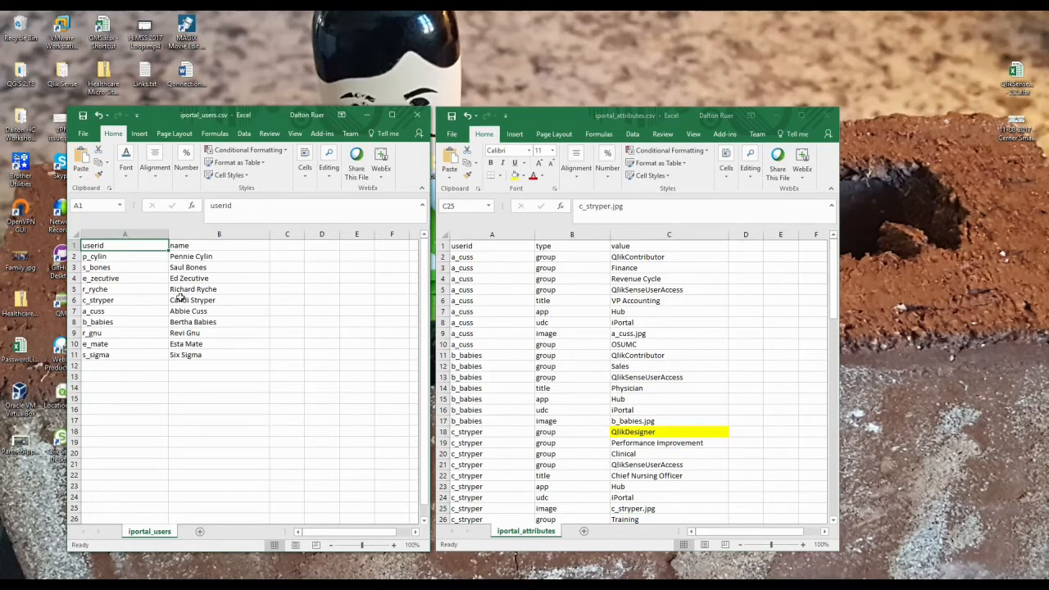
{"action": "left_click", "coordinate": [125, 256]}
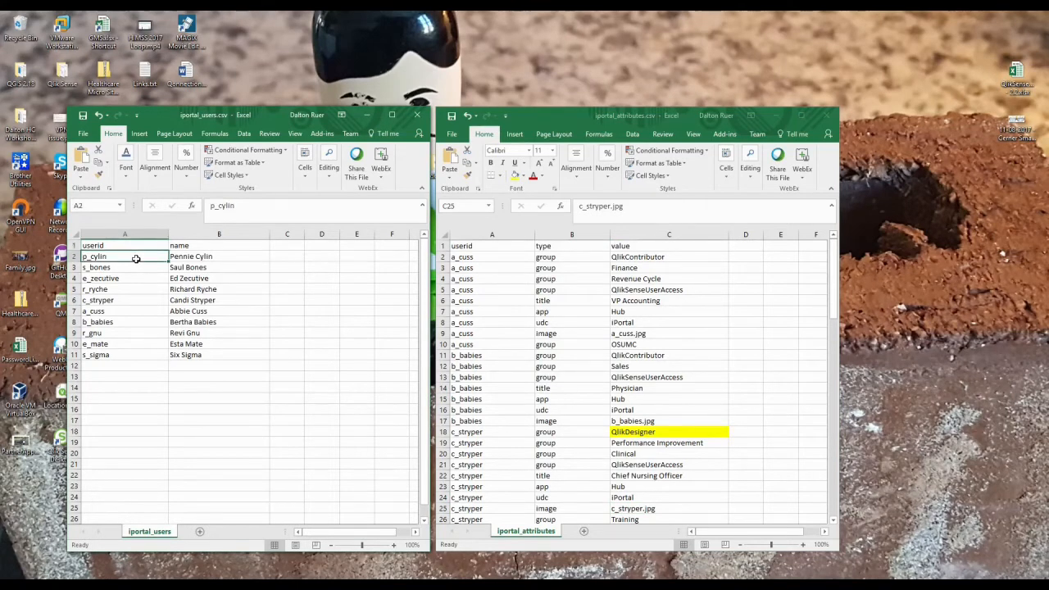
{"action": "left_click", "coordinate": [218, 257]}
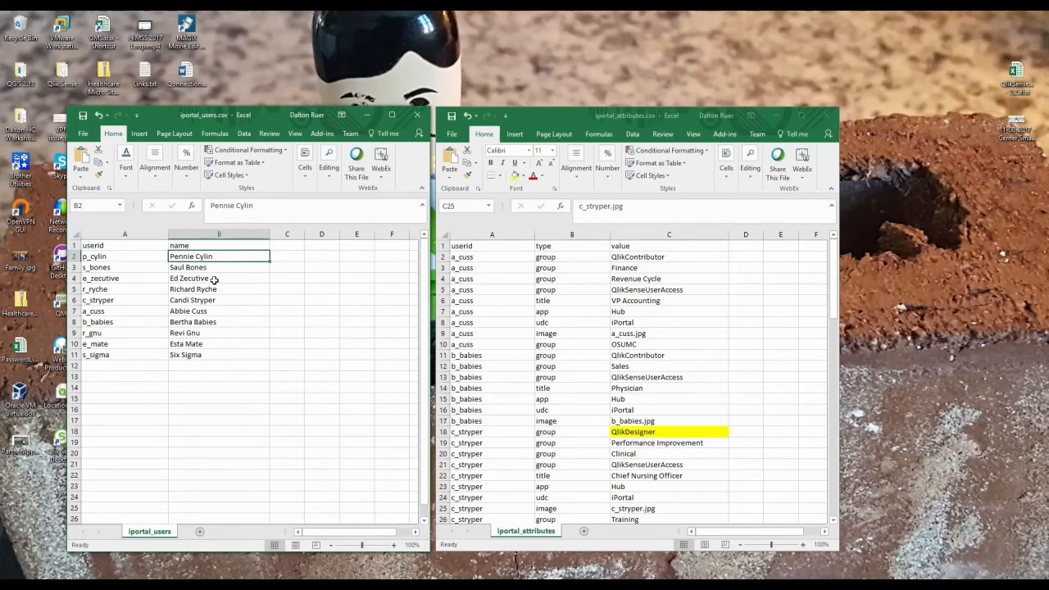
{"action": "mouse_move", "coordinate": [218, 301]}
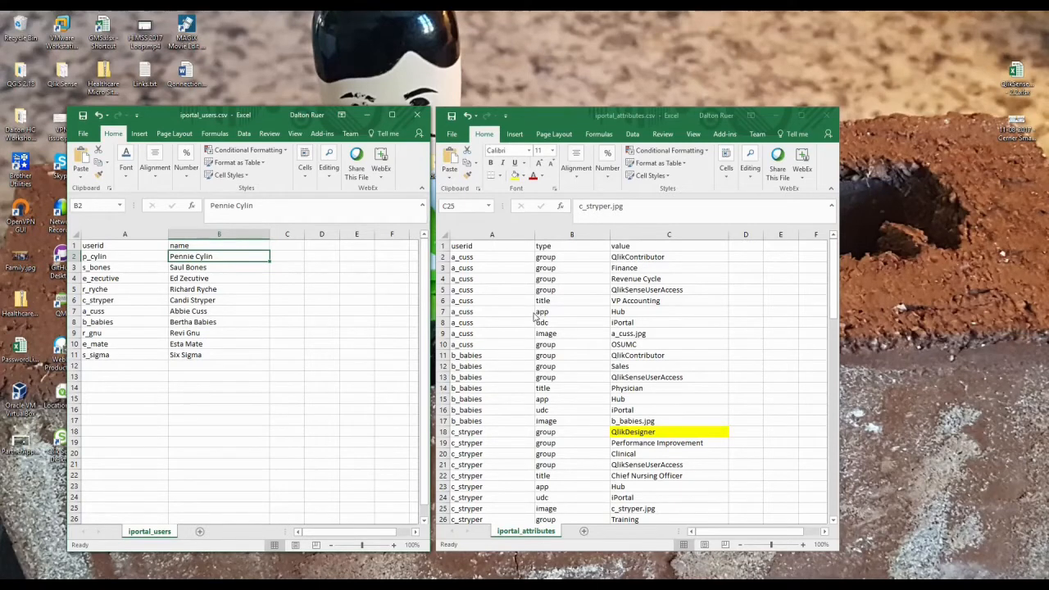
{"action": "scroll", "scroll_direction": "down", "scroll_amount": 3}
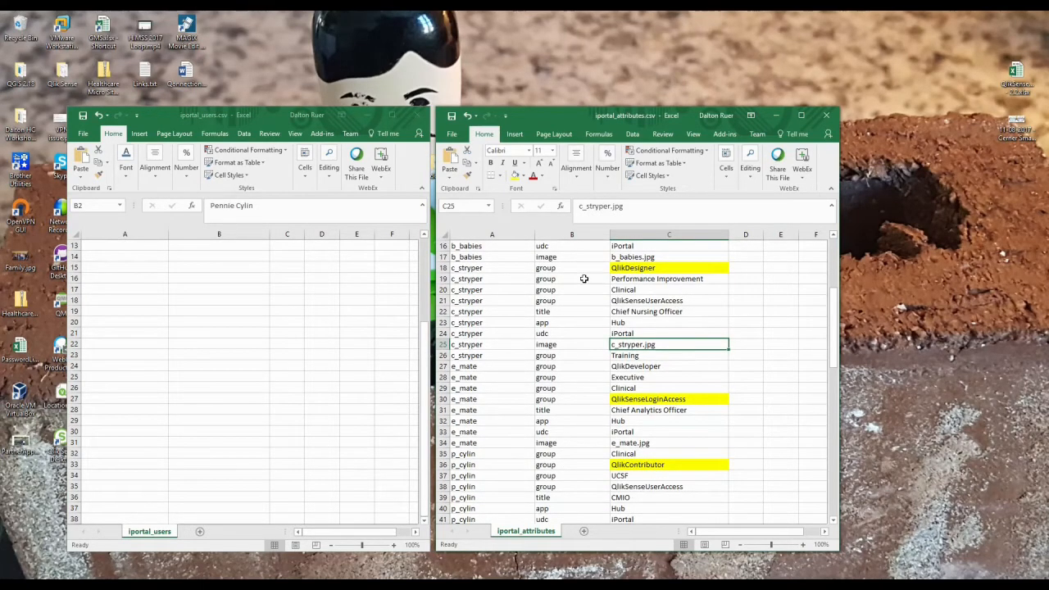
{"action": "left_click", "coordinate": [545, 268]}
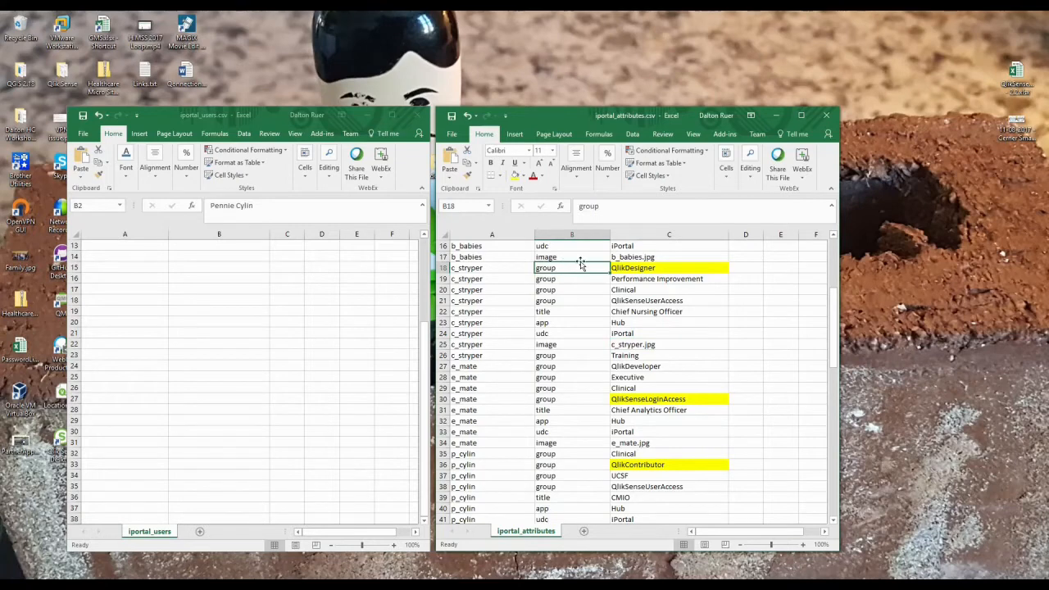
{"action": "mouse_move", "coordinate": [633, 403]}
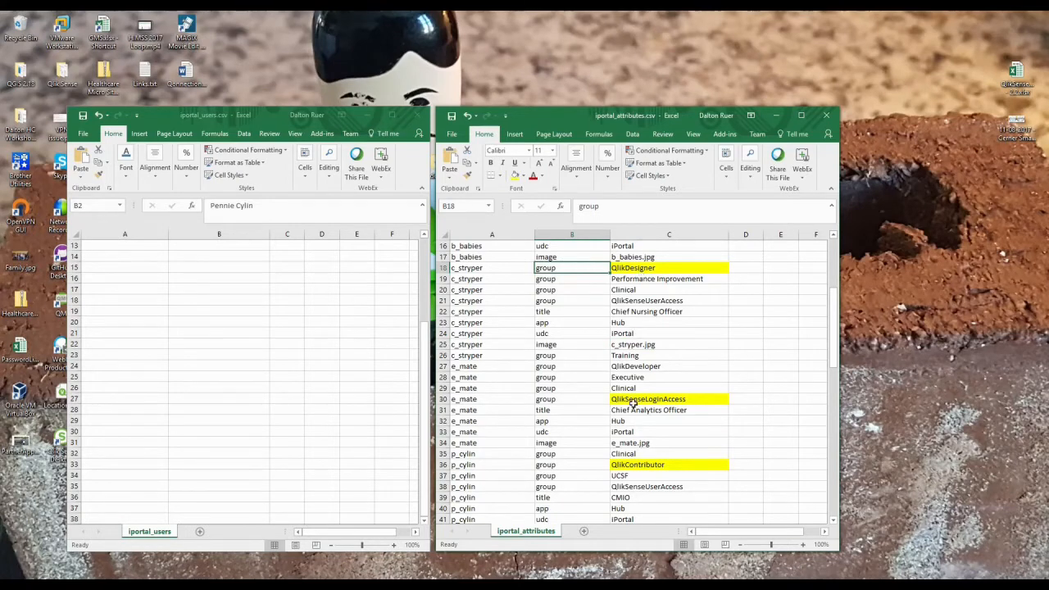
{"action": "mouse_move", "coordinate": [666, 464]}
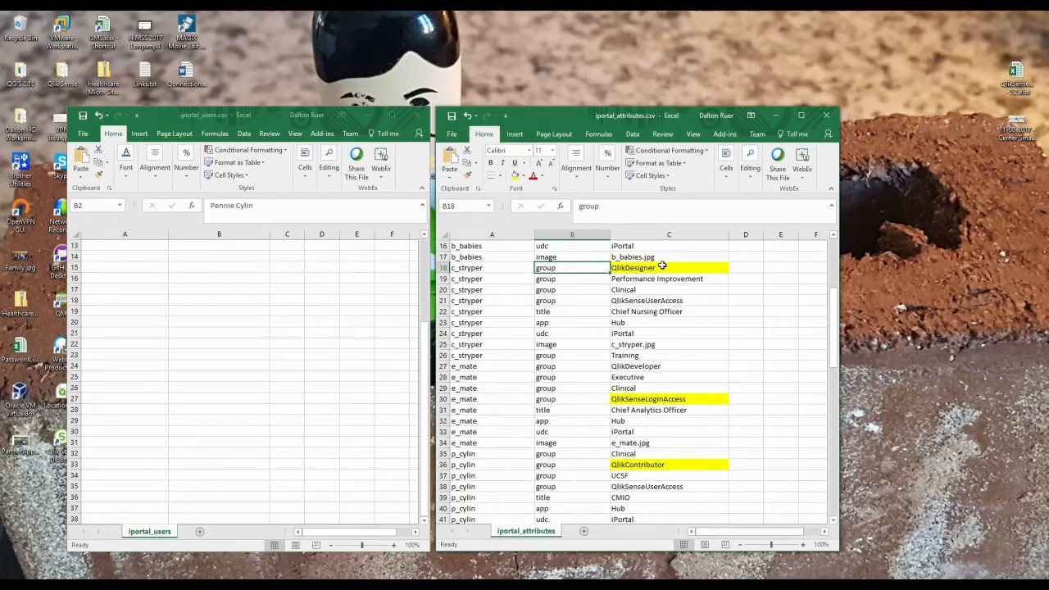
{"action": "mouse_move", "coordinate": [680, 476]}
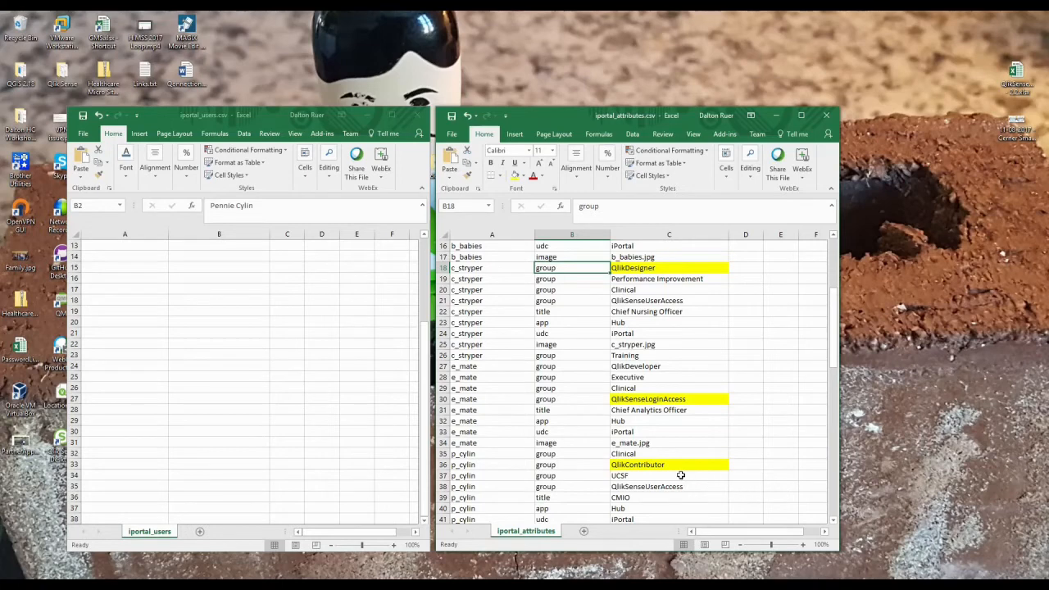
{"action": "mouse_move", "coordinate": [680, 466]}
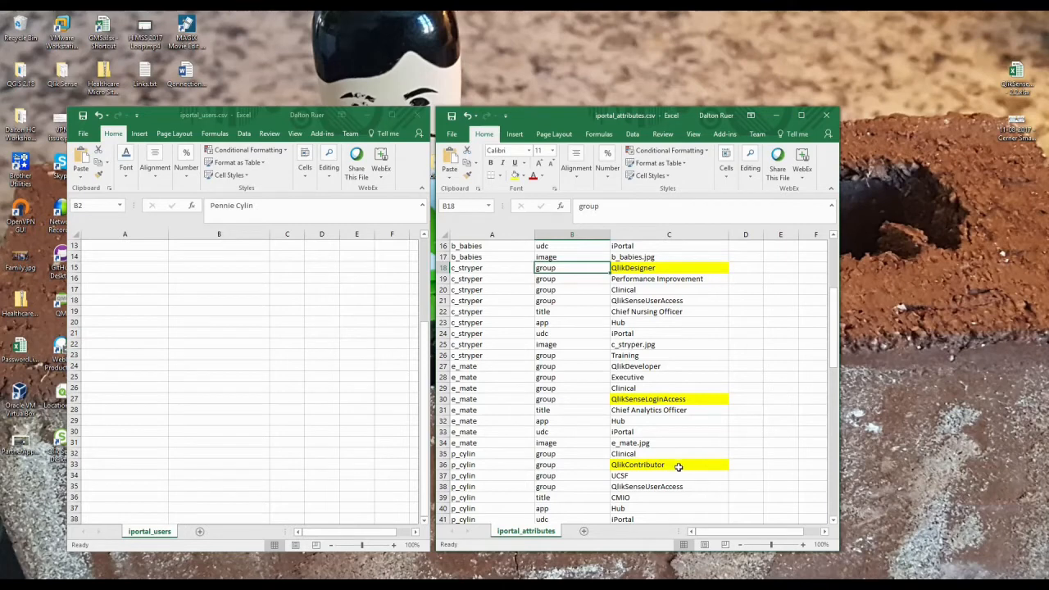
{"action": "mouse_move", "coordinate": [676, 452]}
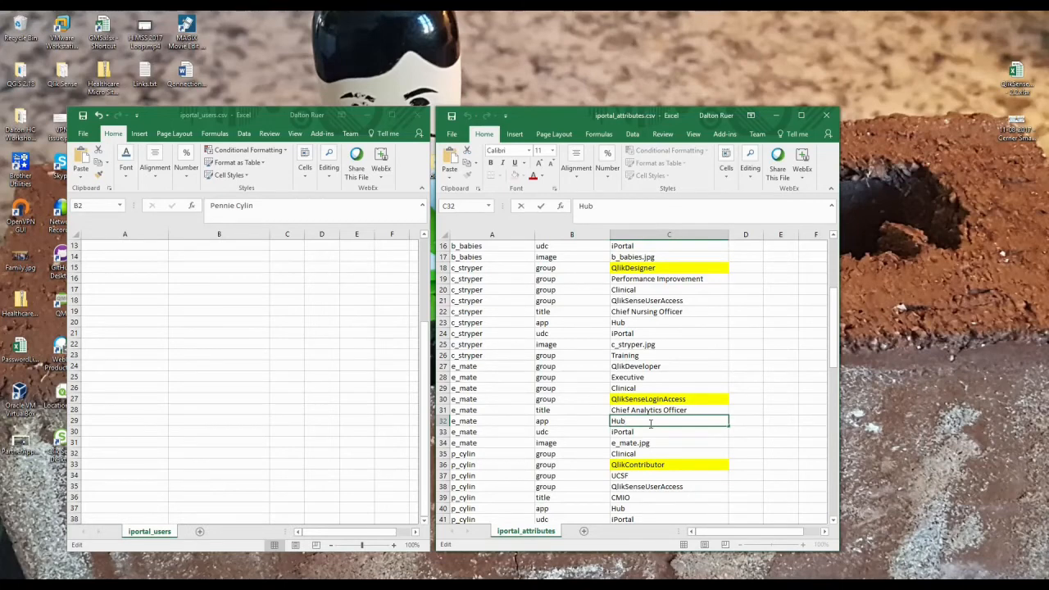
{"action": "mouse_move", "coordinate": [660, 441]}
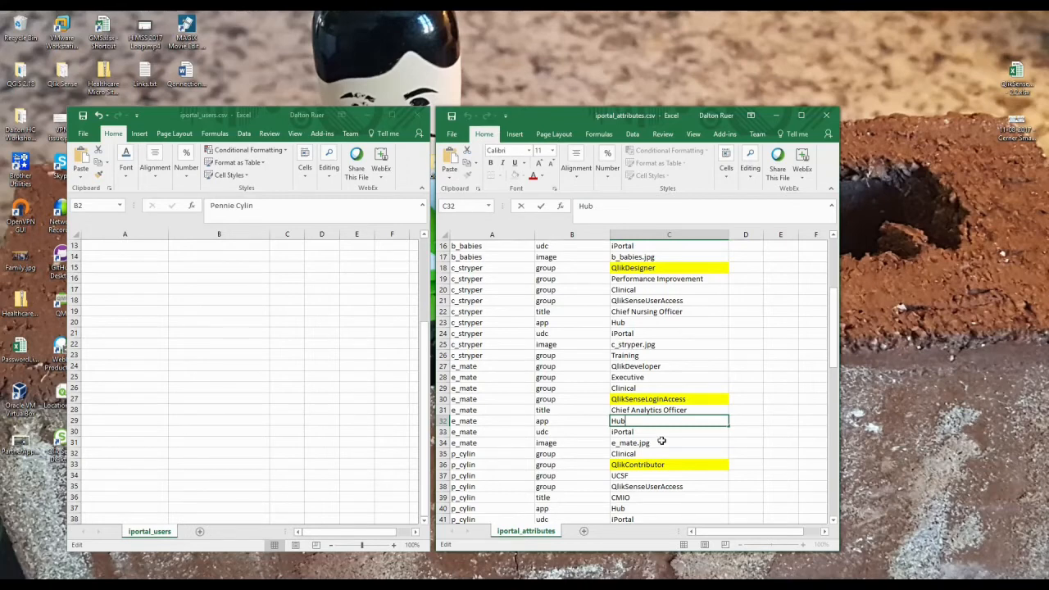
{"action": "mouse_move", "coordinate": [668, 386]}
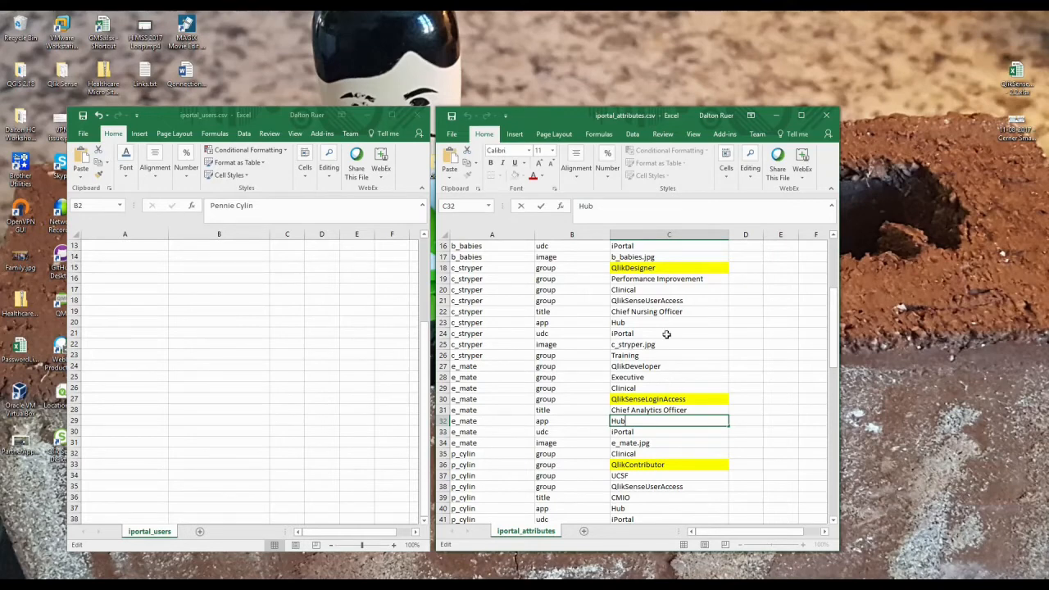
{"action": "left_click", "coordinate": [669, 312]}
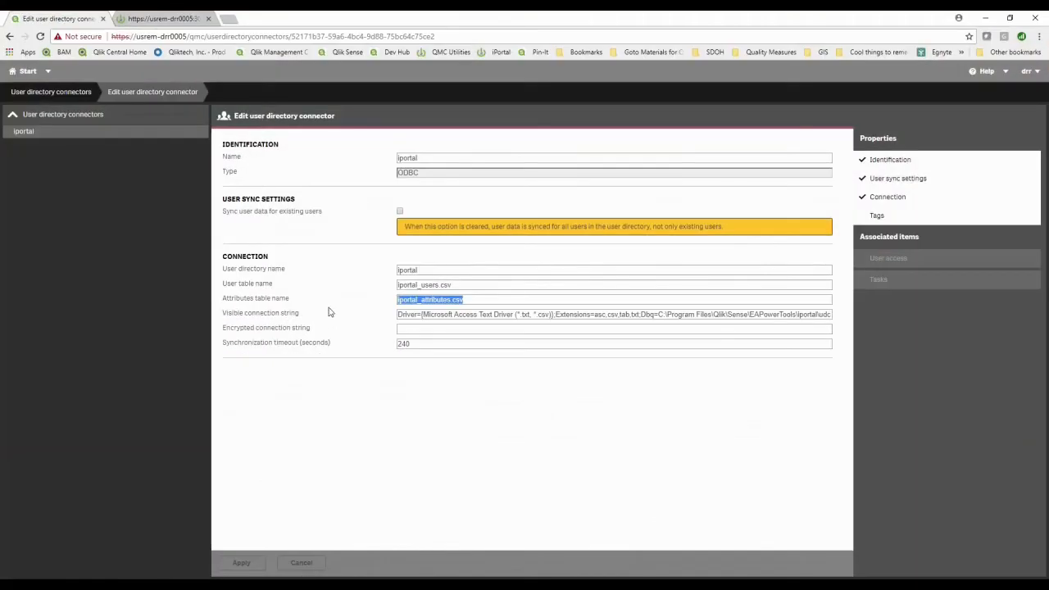
{"action": "left_click", "coordinate": [26, 71]}
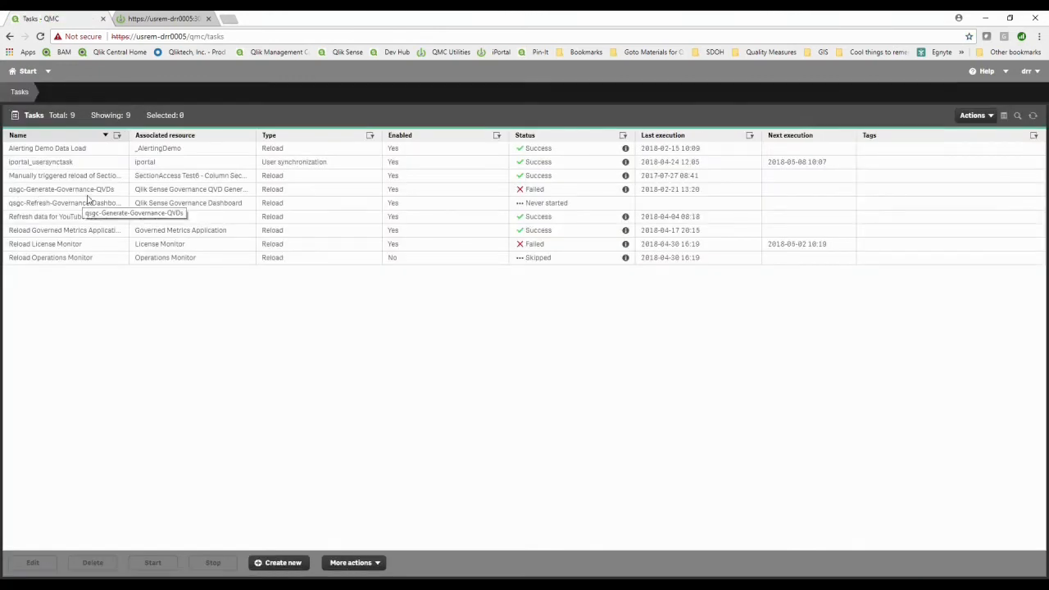
{"action": "left_click", "coordinate": [41, 162]}
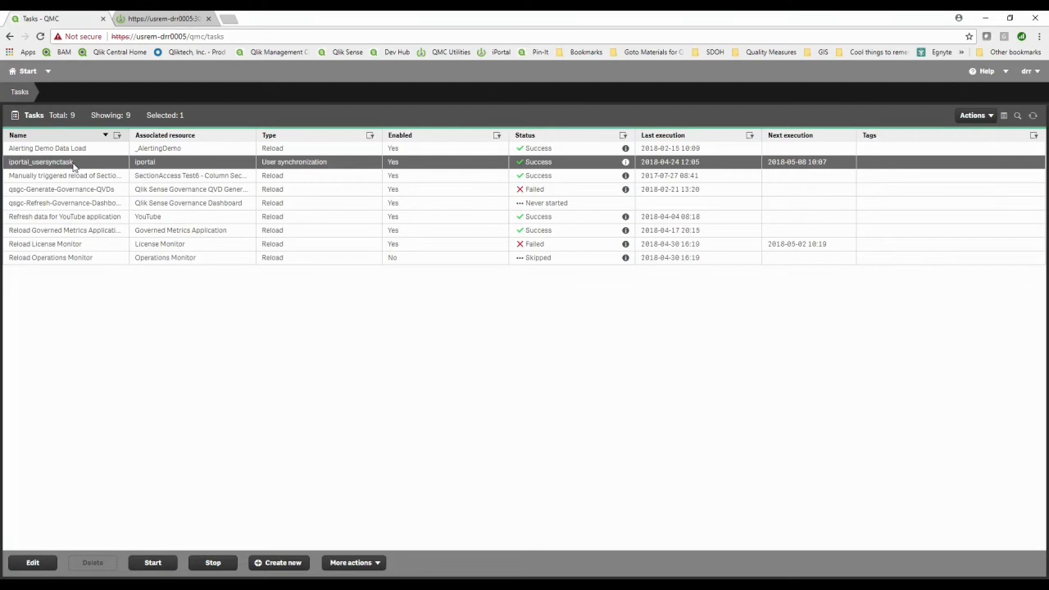
{"action": "mouse_move", "coordinate": [27, 71]}
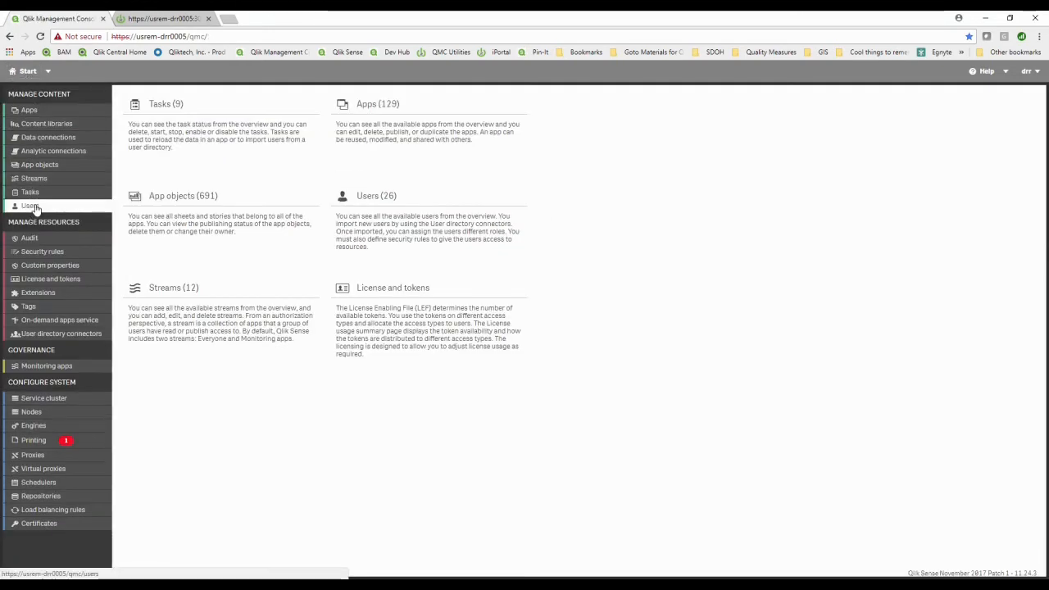
{"action": "left_click", "coordinate": [31, 205]}
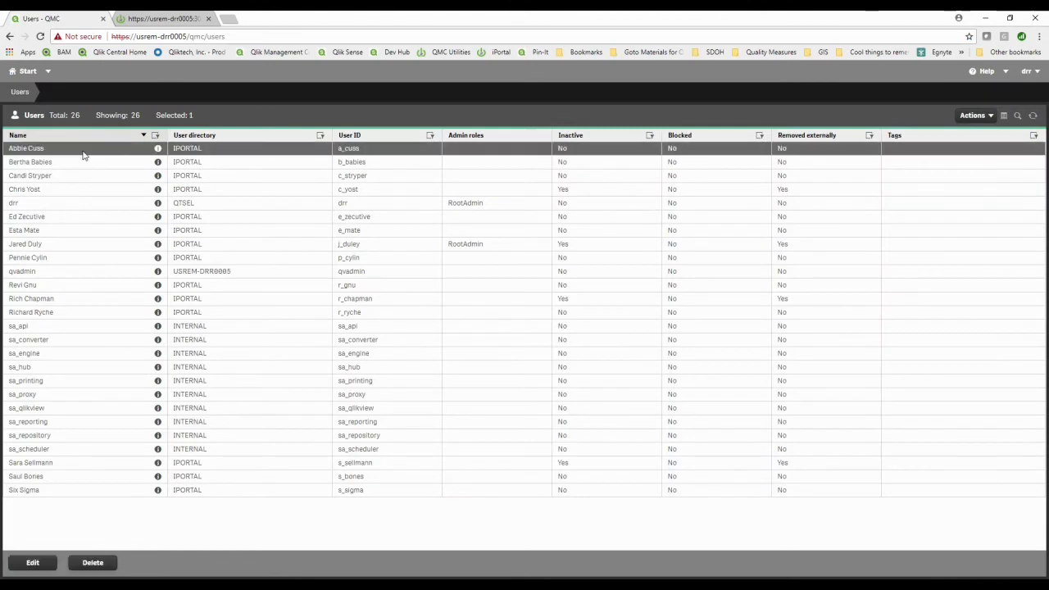
{"action": "left_click", "coordinate": [158, 148]}
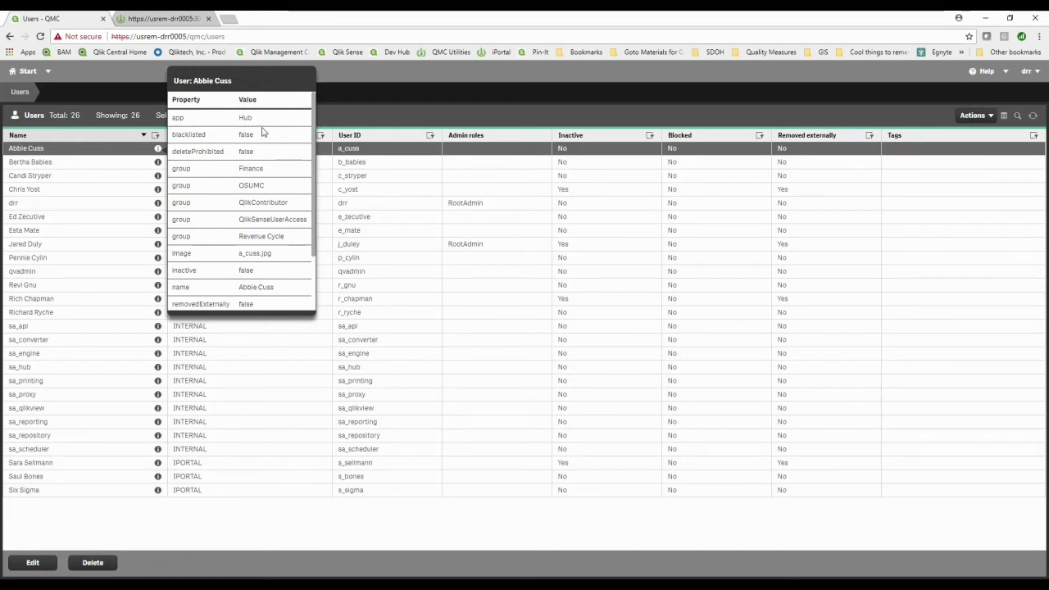
{"action": "mouse_move", "coordinate": [267, 161]}
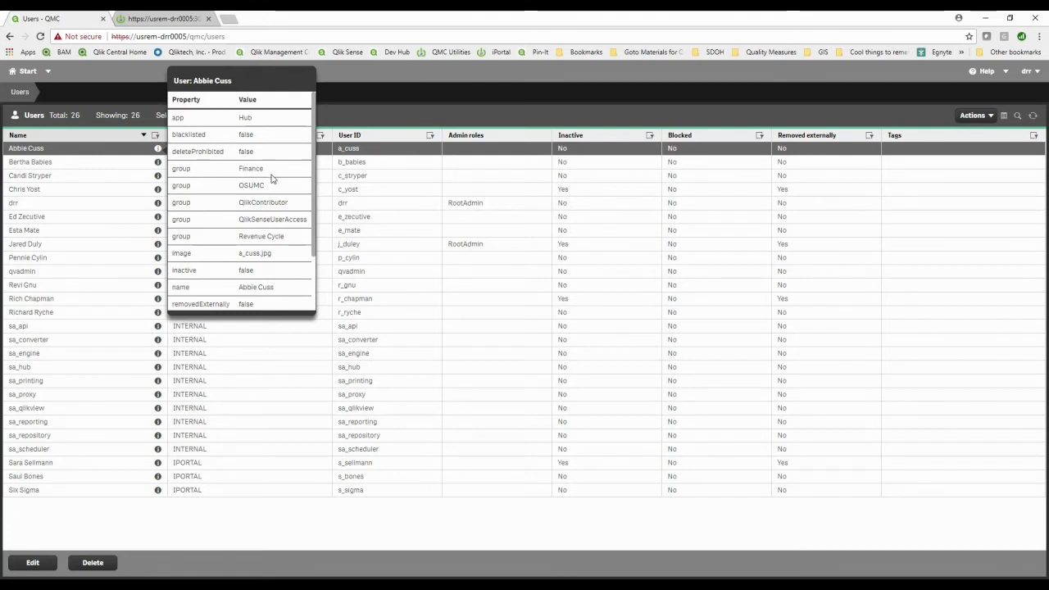
{"action": "mouse_move", "coordinate": [275, 293]}
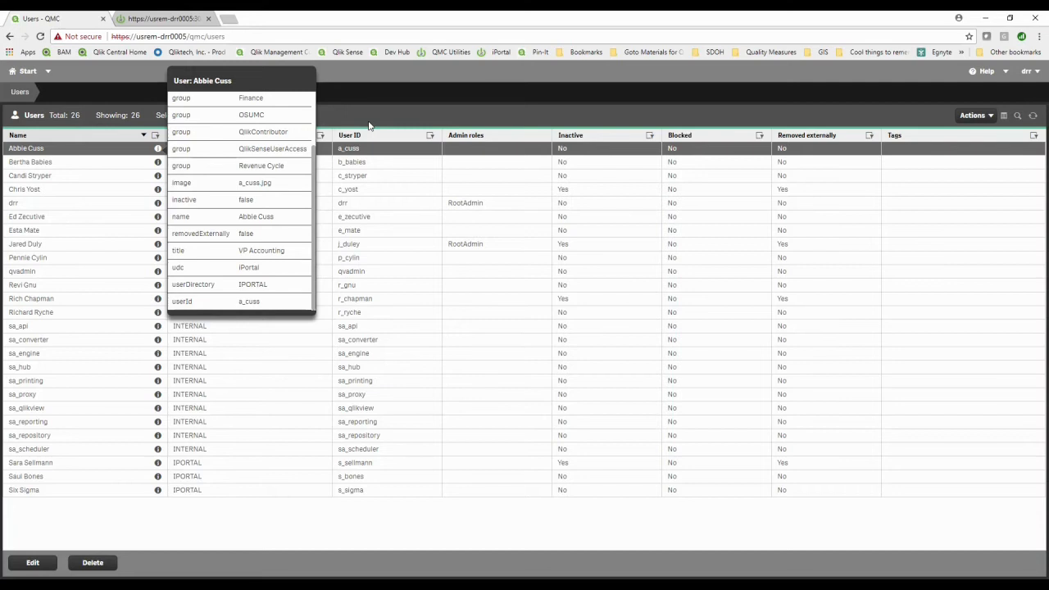
{"action": "mouse_move", "coordinate": [448, 124]}
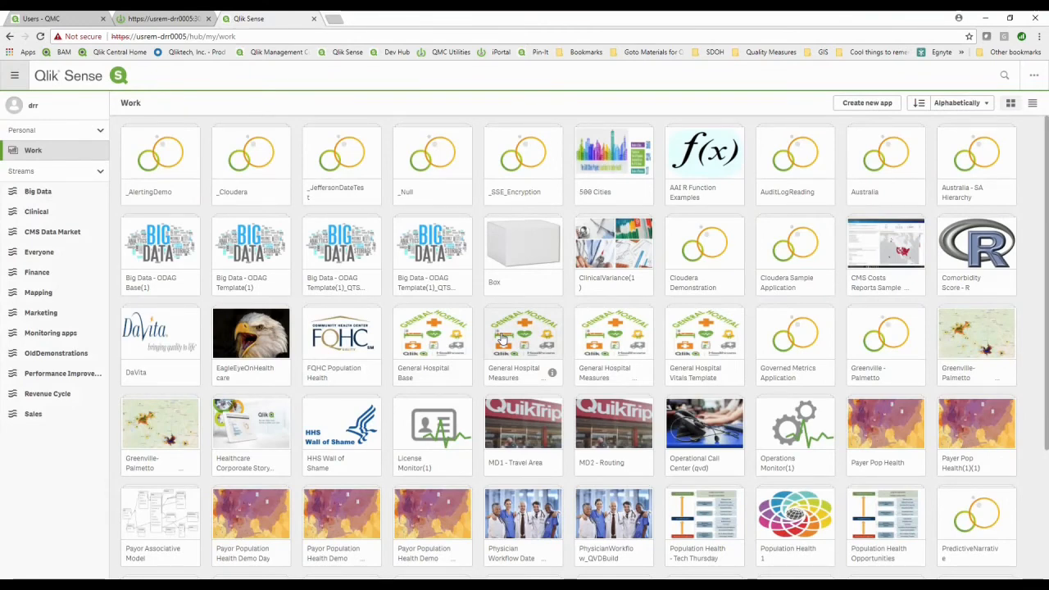
{"action": "mouse_move", "coordinate": [494, 324]}
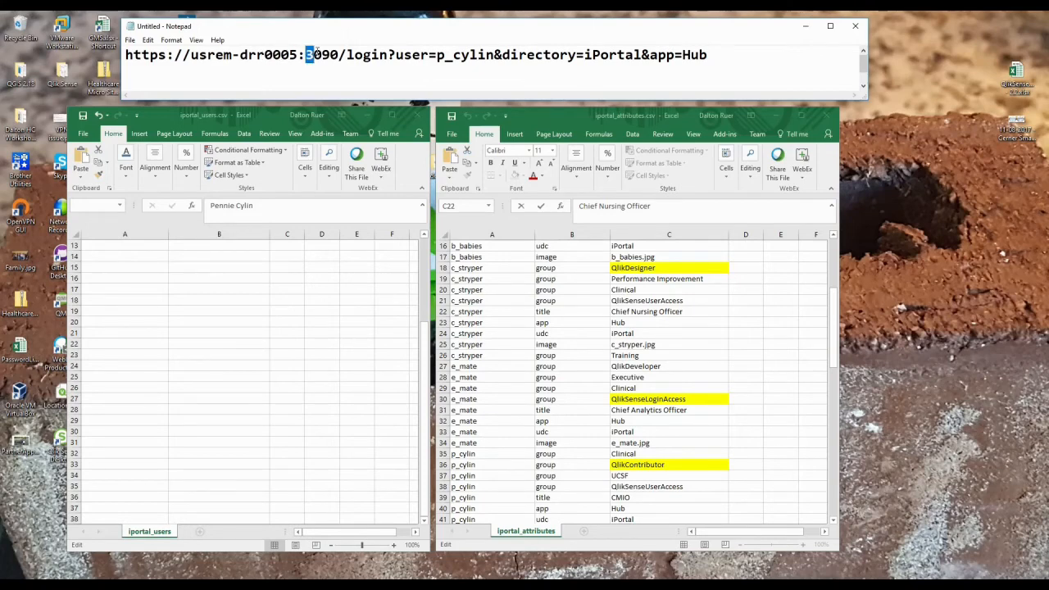
Step: Highlight port 3090 and the user= and directory= parameters of the Notepad login URL
{"action": "double_click", "coordinate": [322, 55]}
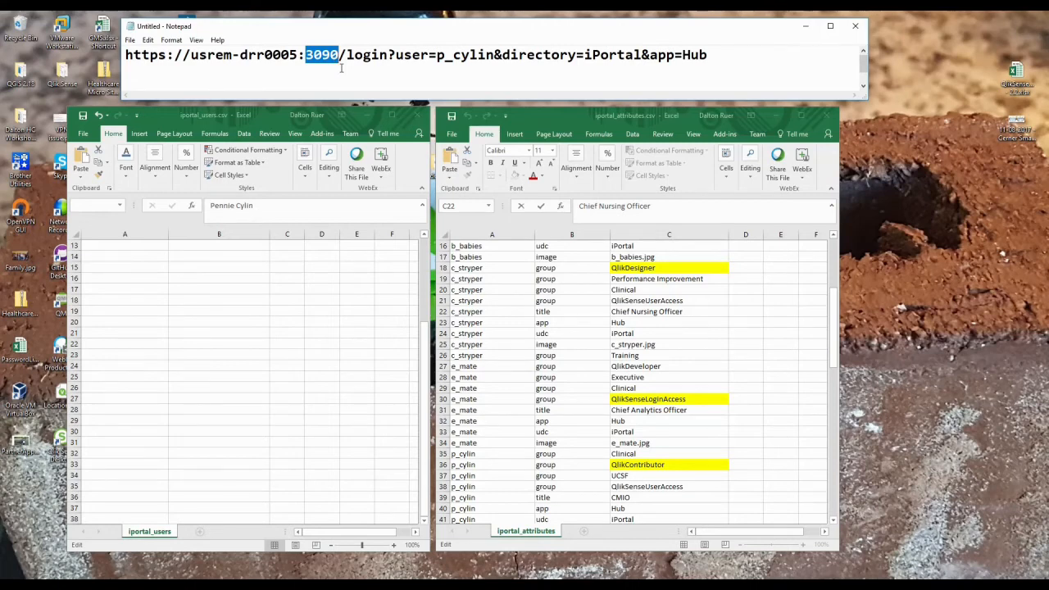
{"action": "left_click", "coordinate": [395, 54]}
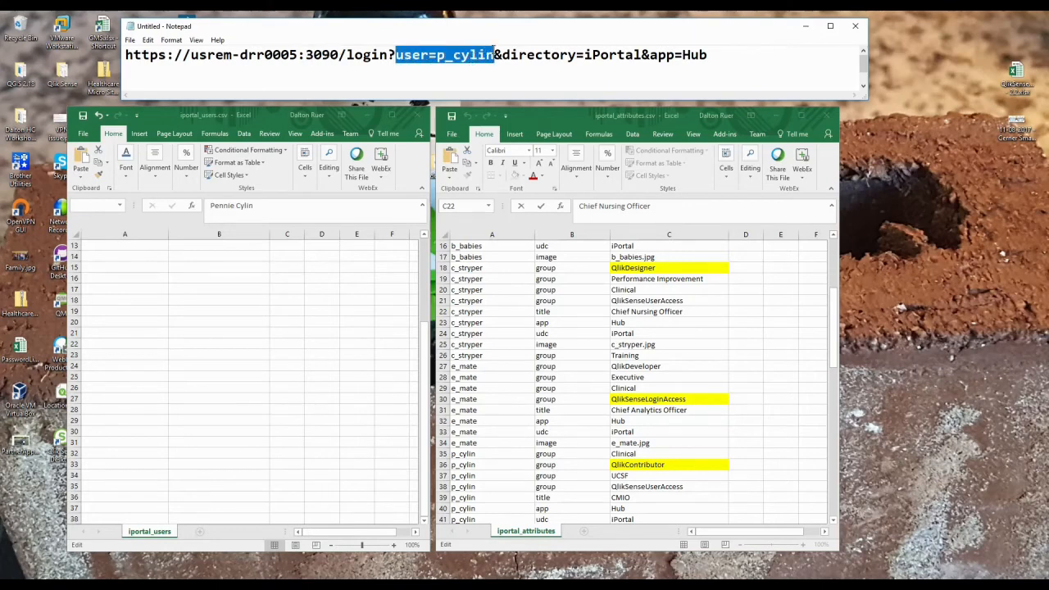
{"action": "double_click", "coordinate": [518, 55]}
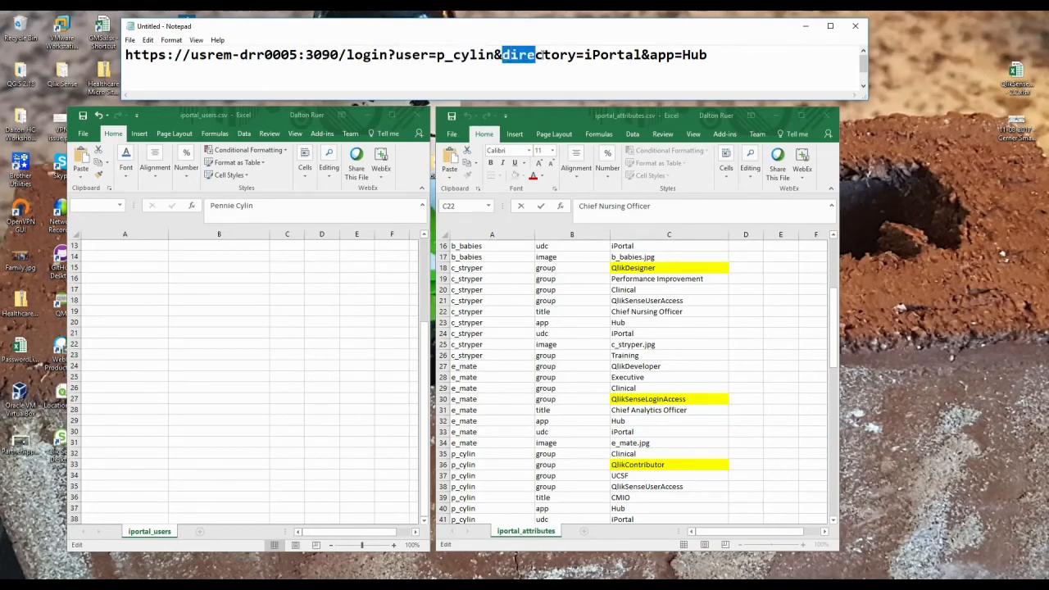
{"action": "left_click_drag", "start_coordinate": [500, 55], "coordinate": [635, 55]}
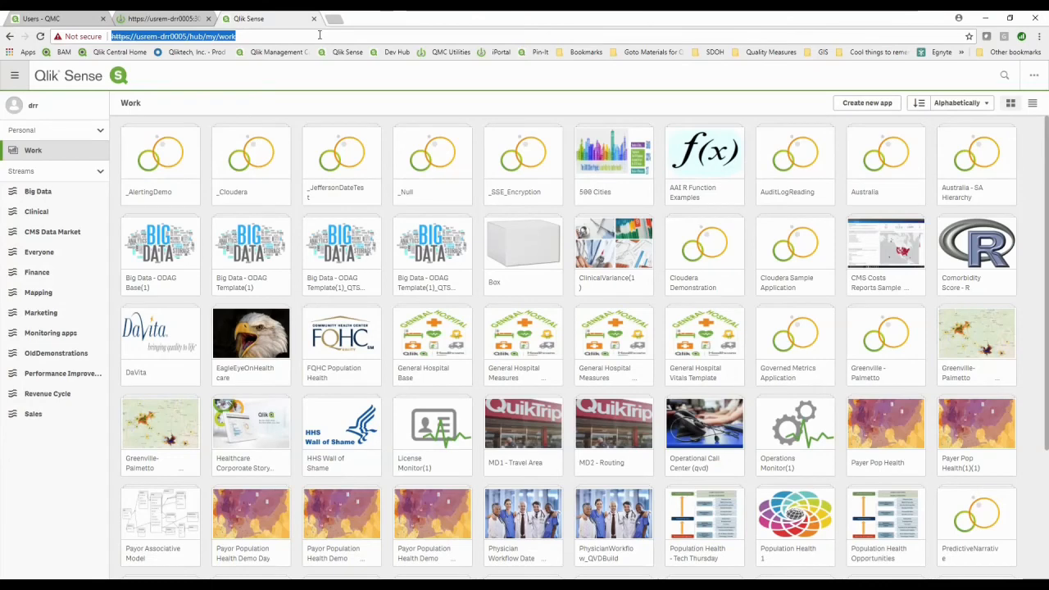
{"action": "left_click", "coordinate": [36, 210]}
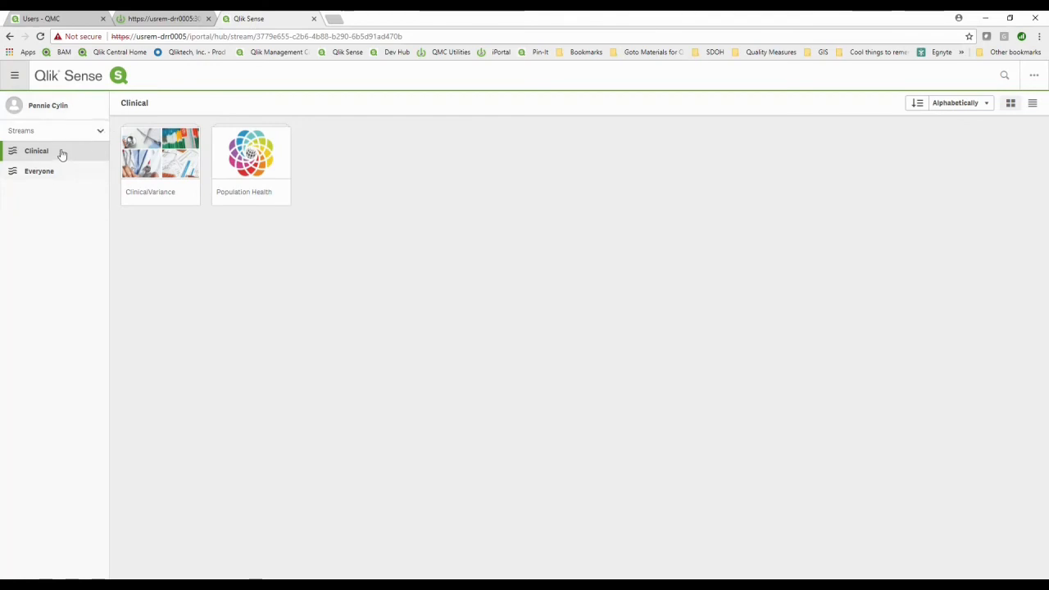
{"action": "mouse_move", "coordinate": [36, 151]}
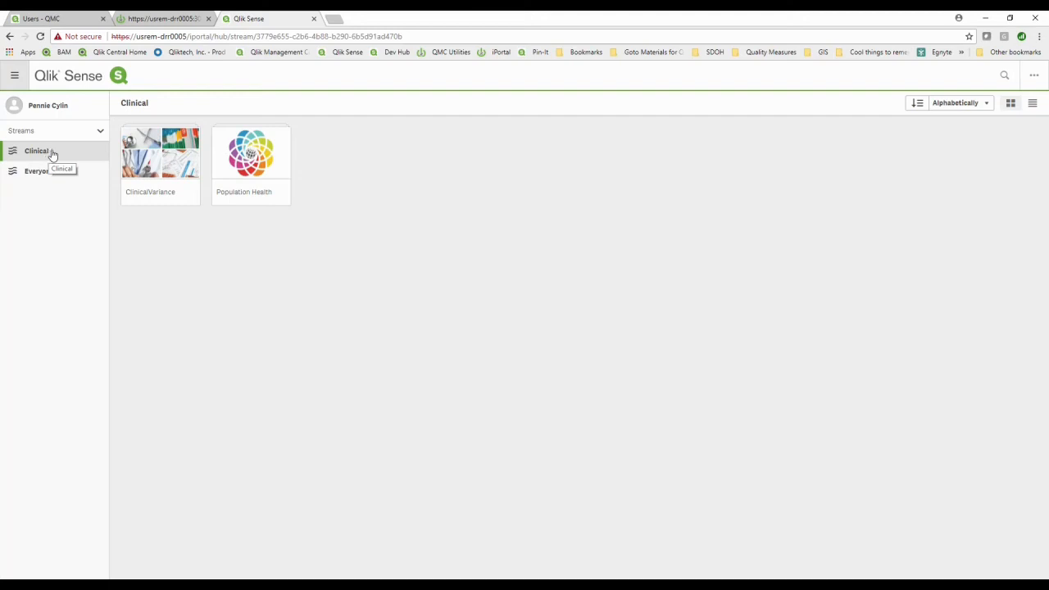
{"action": "left_click", "coordinate": [254, 37]}
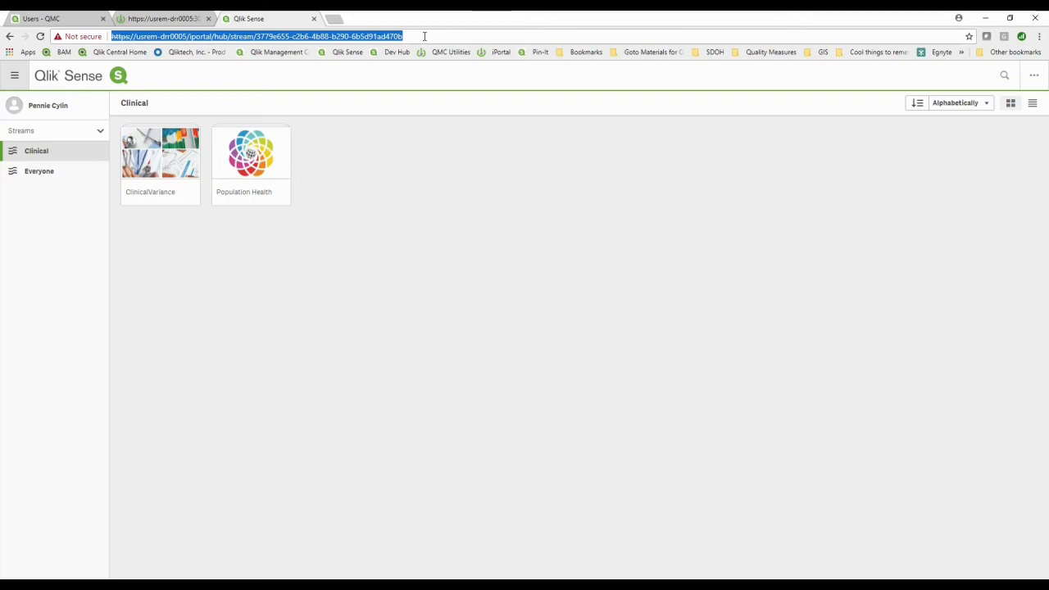
{"action": "mouse_move", "coordinate": [500, 52]}
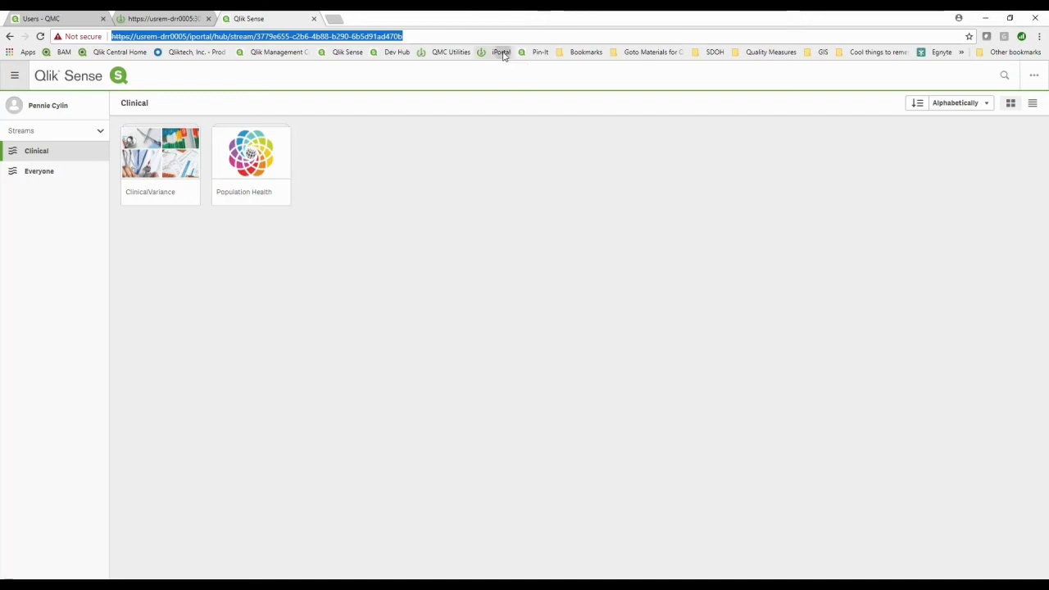
Step: Open the iPortal page and launch the Hub as the Physician training user
{"action": "left_click", "coordinate": [501, 52]}
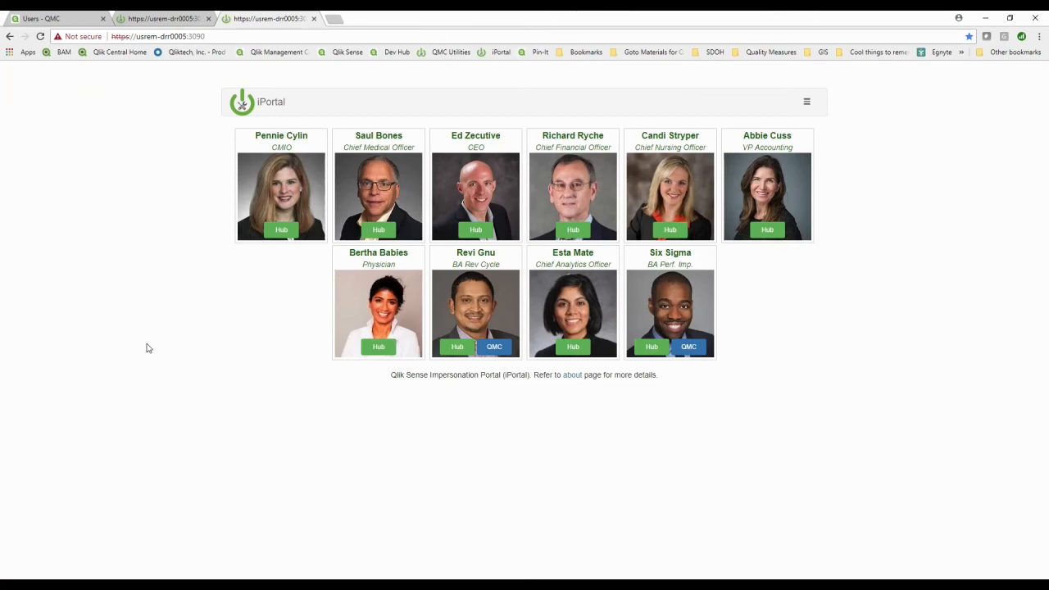
{"action": "mouse_move", "coordinate": [264, 156]}
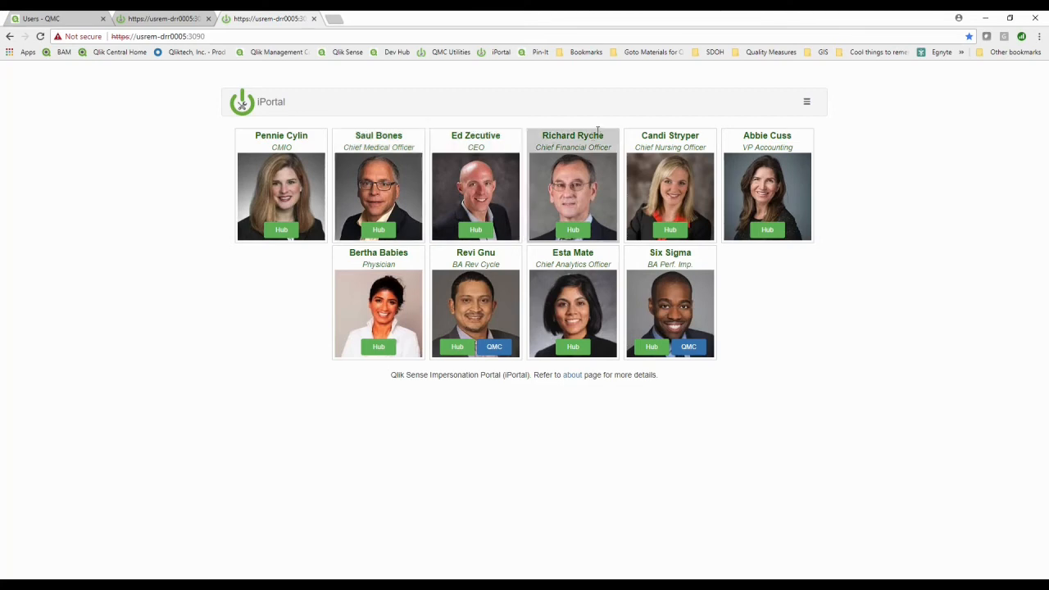
{"action": "mouse_move", "coordinate": [573, 131]}
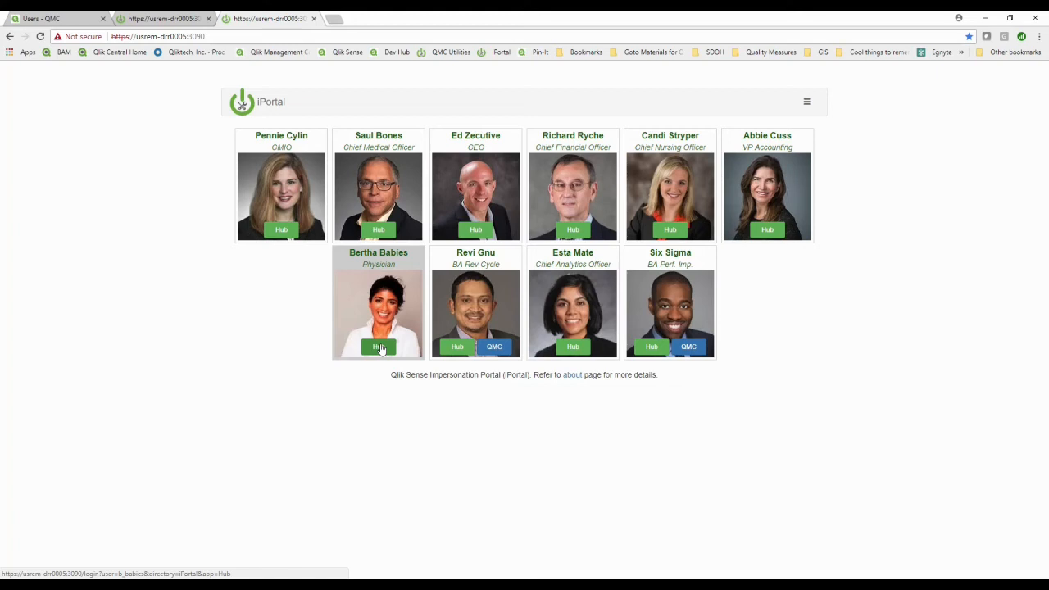
{"action": "left_click", "coordinate": [379, 346]}
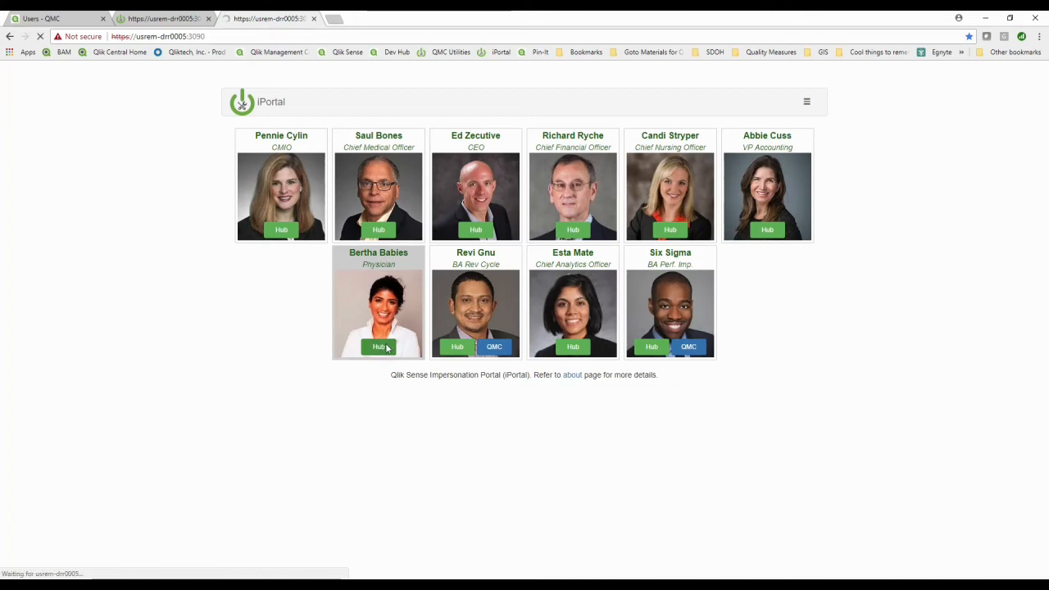
{"action": "left_click", "coordinate": [378, 346]}
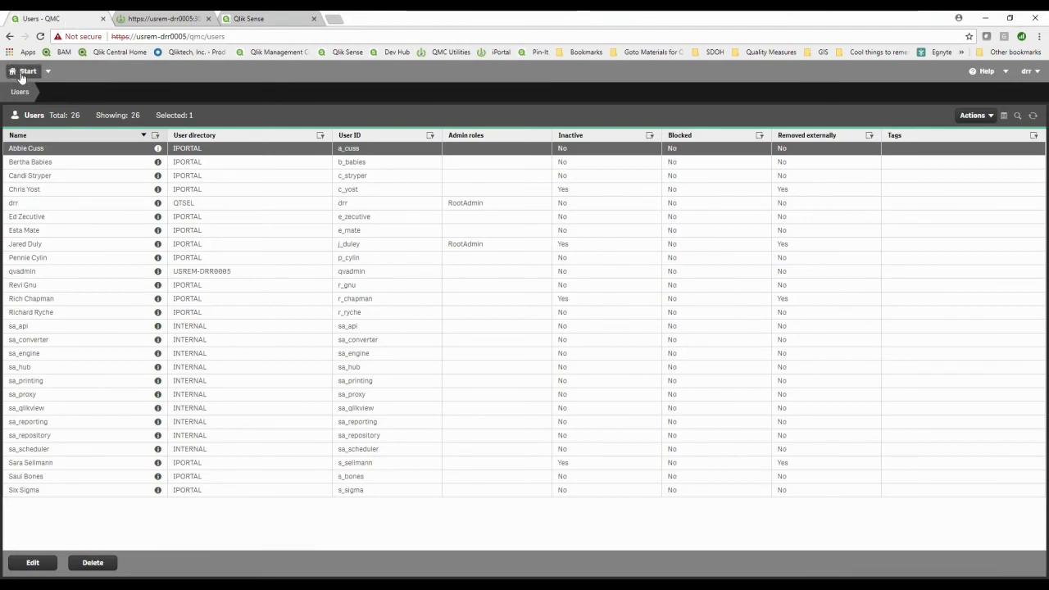
Step: Go to User directory connectors from the start page and pick the iportal connector to edit
{"action": "left_click", "coordinate": [27, 71]}
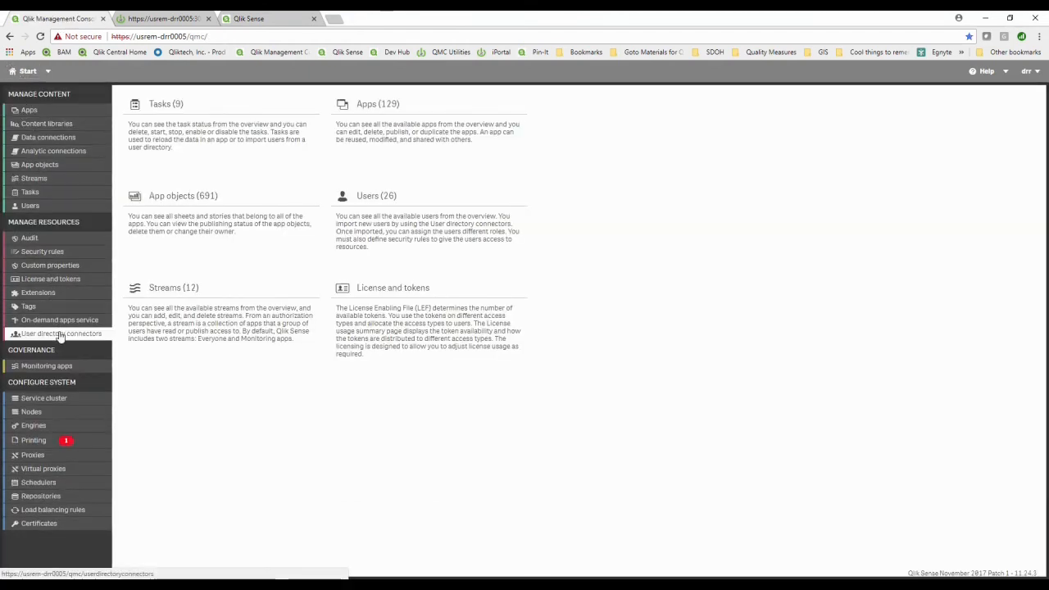
{"action": "left_click", "coordinate": [61, 334]}
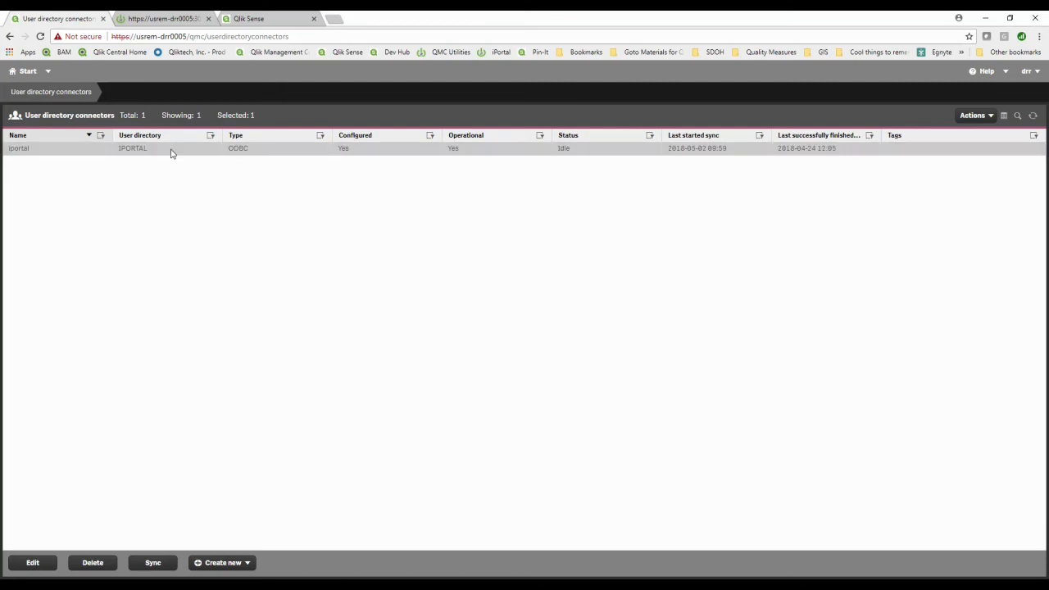
{"action": "left_click", "coordinate": [32, 562]}
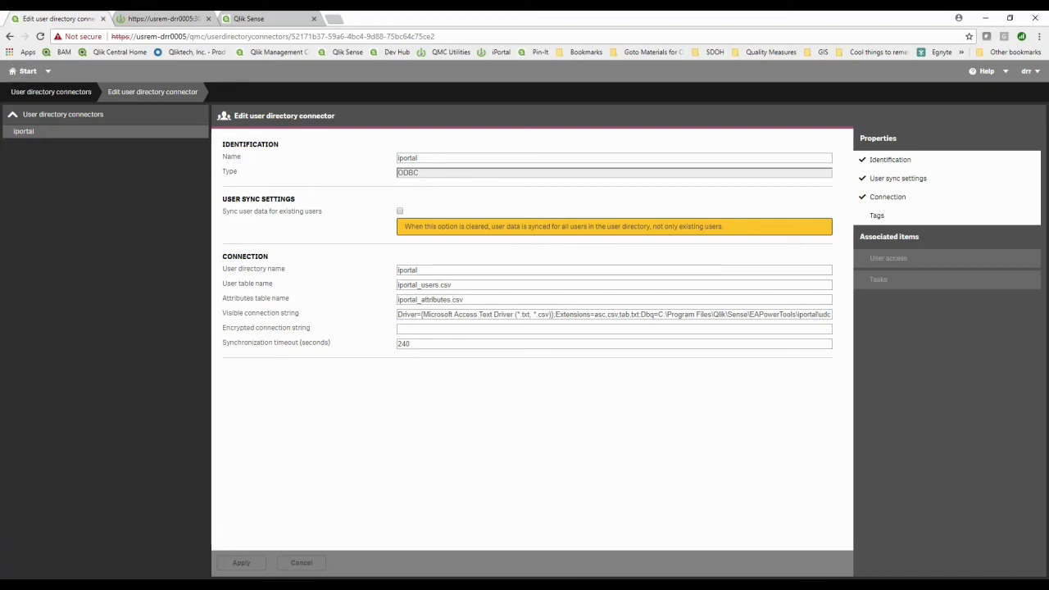
Step: Leave the iportal connector settings without saving changes
{"action": "left_click", "coordinate": [160, 19]}
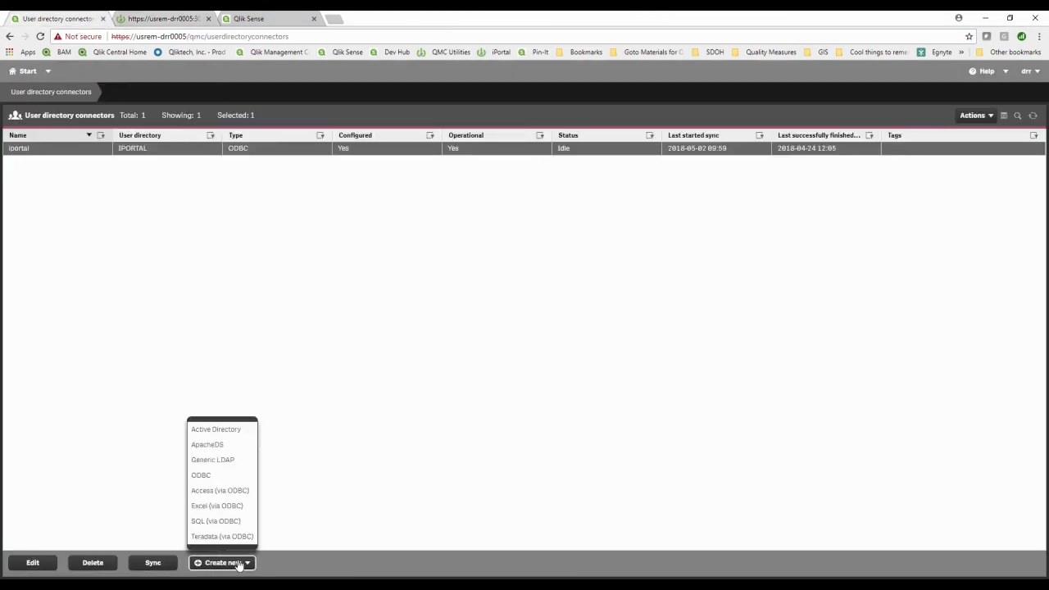
{"action": "mouse_move", "coordinate": [201, 475]}
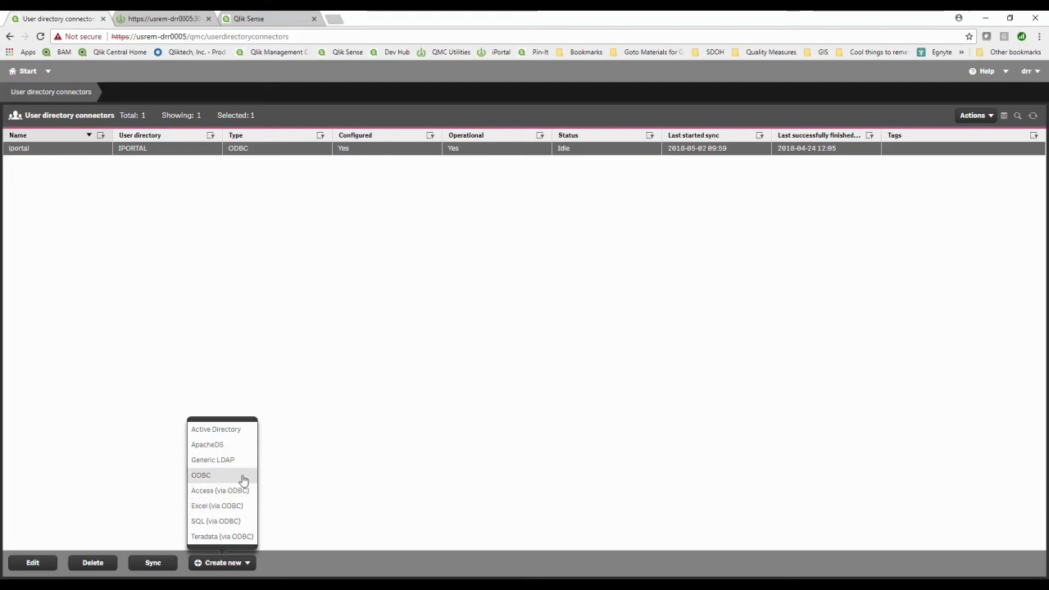
{"action": "mouse_move", "coordinate": [262, 445]}
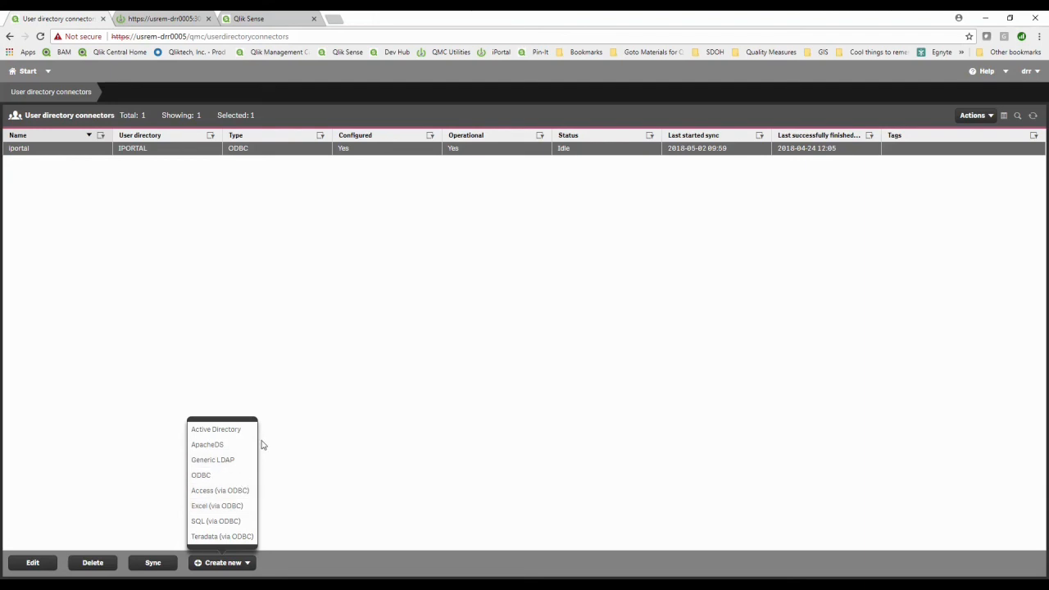
{"action": "mouse_move", "coordinate": [323, 451]}
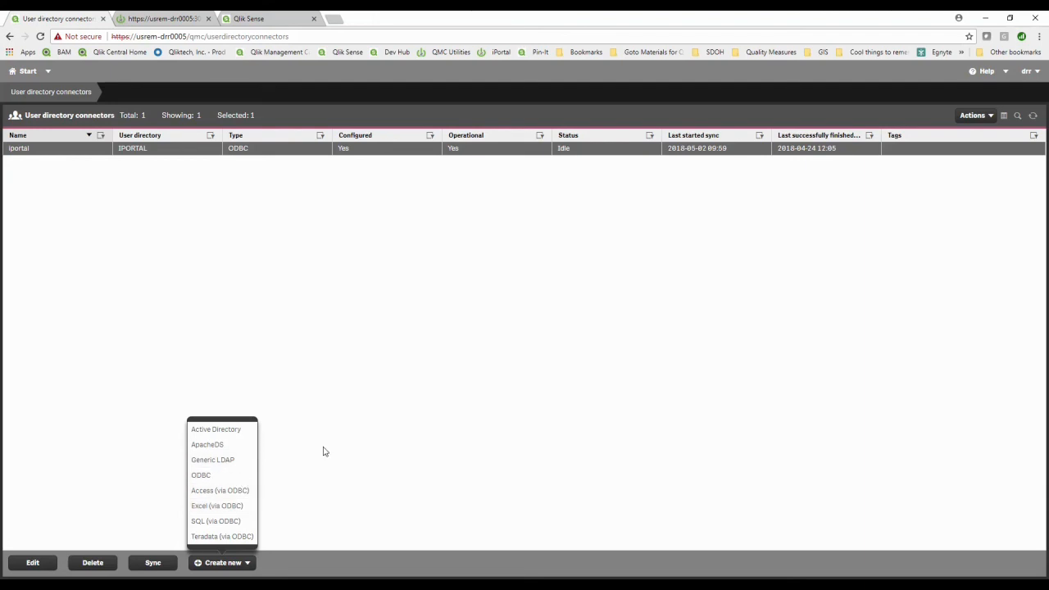